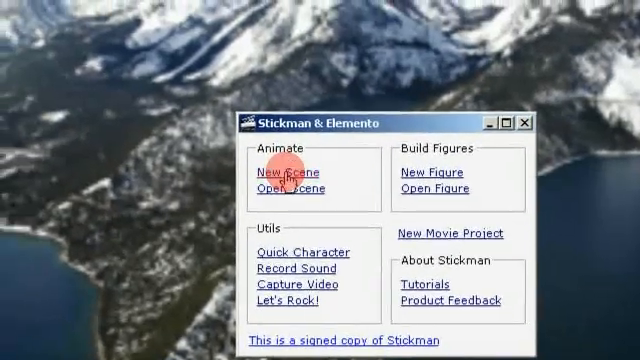
Open the Intro scene from My Documents > Games via Open Scene
click(283, 170)
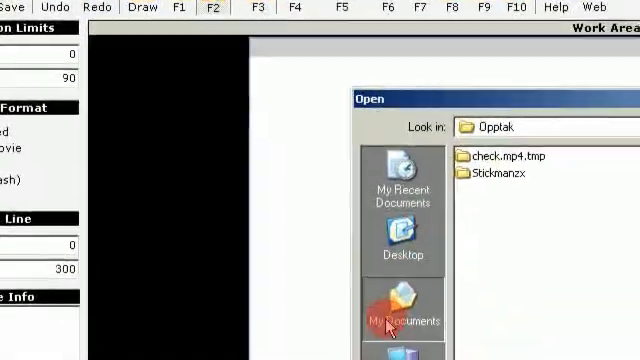
click(393, 318)
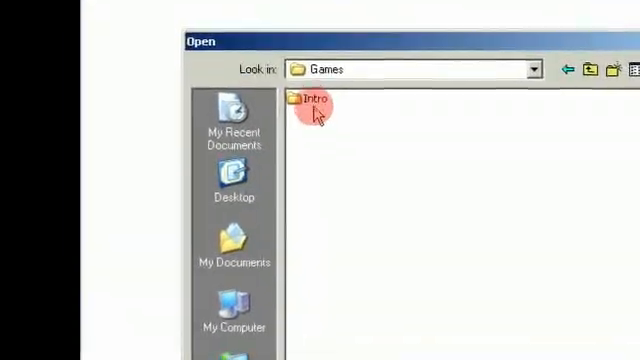
double_click(303, 107)
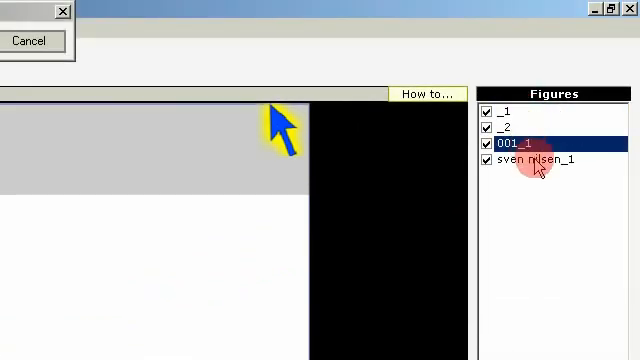
Select a figure and view its Text settings page
click(536, 161)
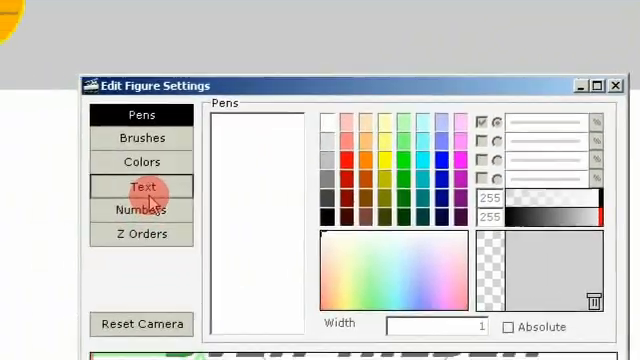
click(142, 185)
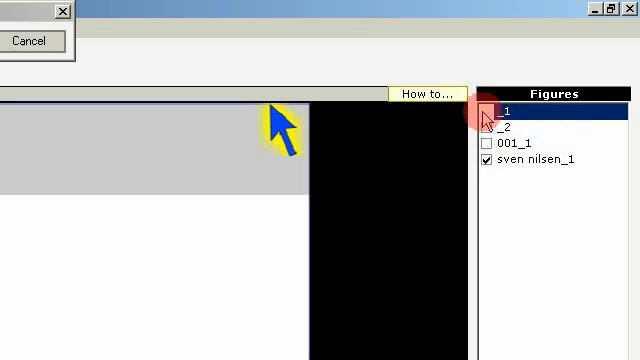
Re-enable the _1 and _2 figures in the Figures panel
click(487, 110)
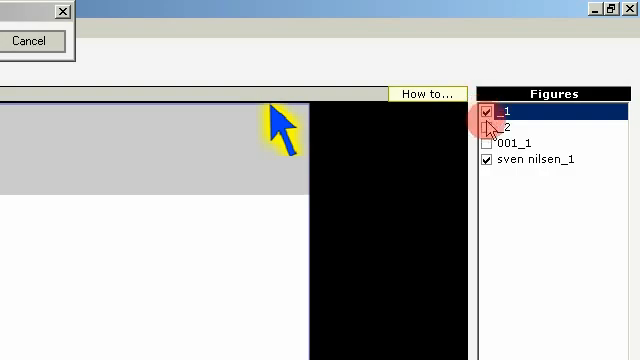
click(488, 142)
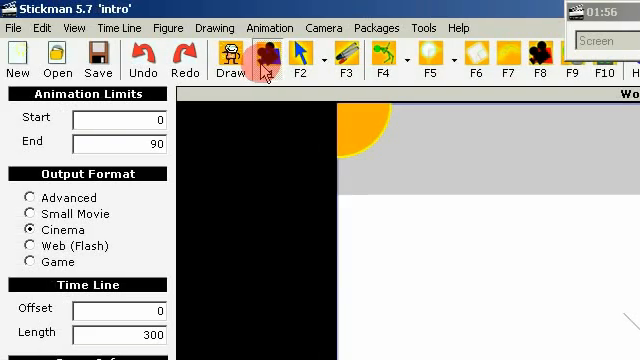
mouse_move(262, 55)
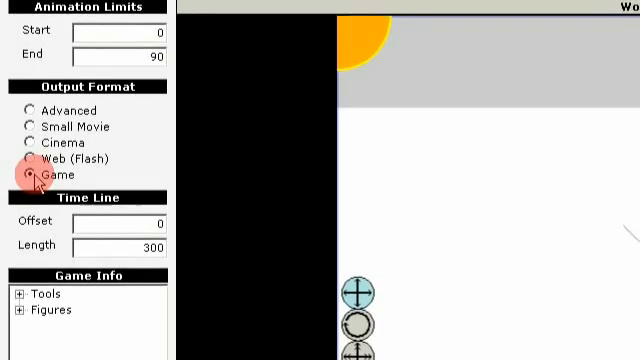
Set the scene output to Game
click(22, 174)
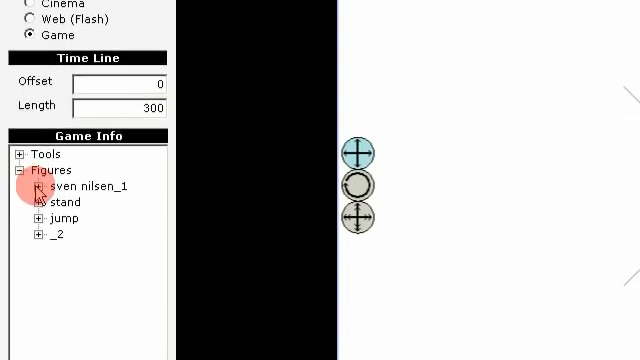
click(37, 186)
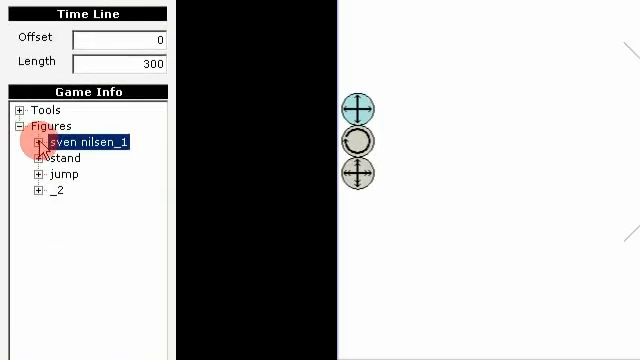
click(38, 186)
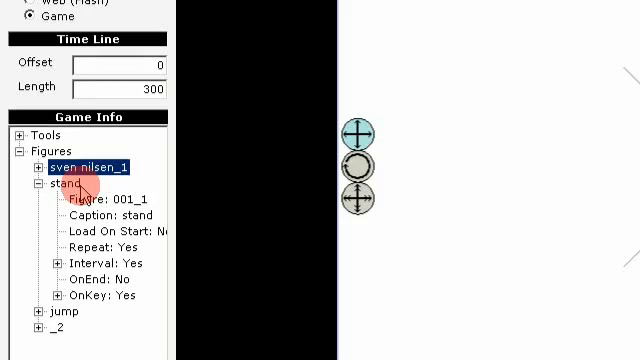
scroll(down, 3)
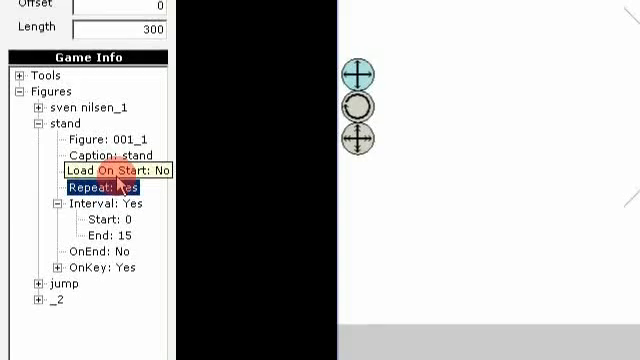
click(51, 217)
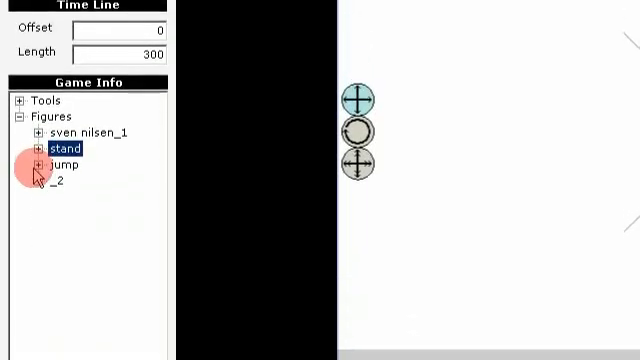
Expand the jump figure's node in the Game Info tree
click(37, 165)
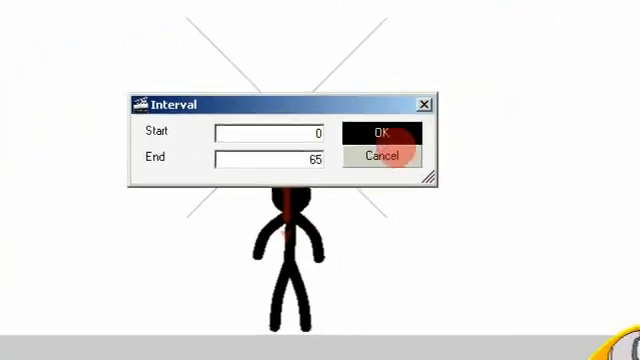
Confirm the 0 to 65 frame interval, then close the Game Engine preview
click(381, 132)
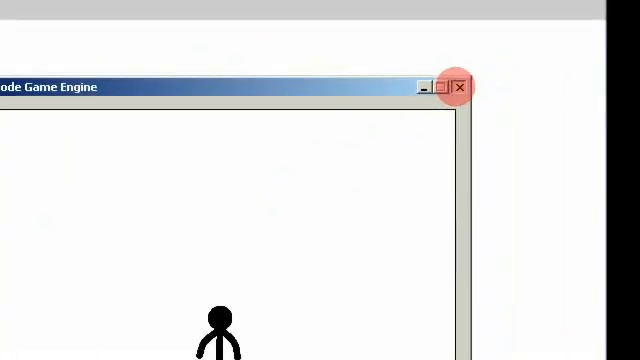
click(454, 86)
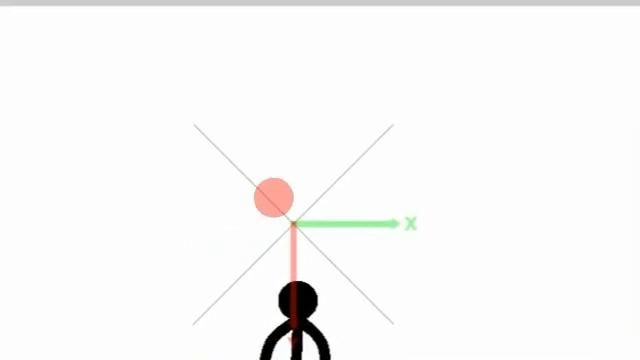